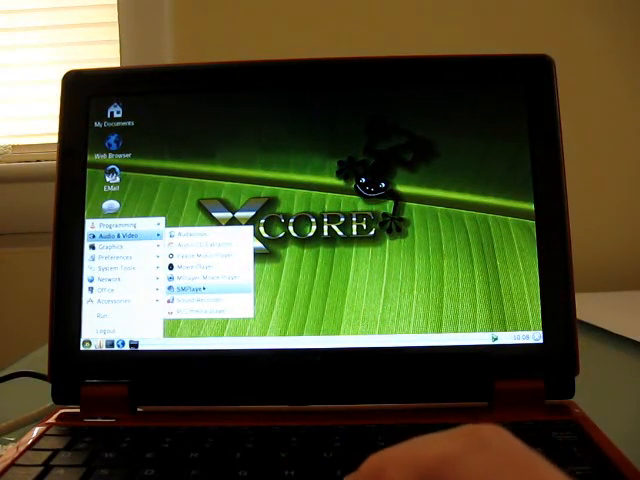
mouse_move(200, 269)
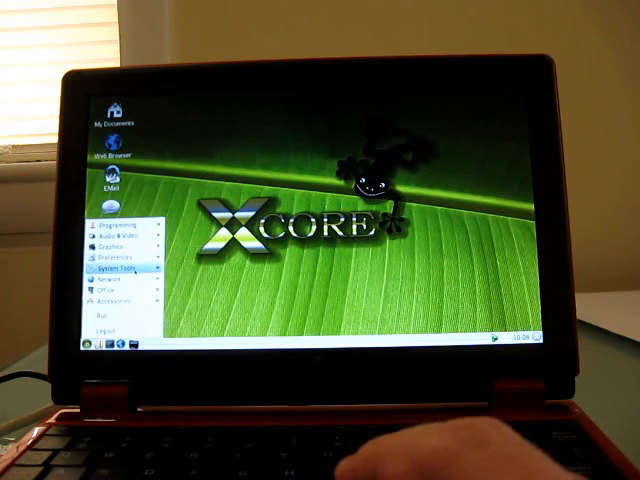
Show the start menu's Audio & Video, System Tools and Office submenus.
left_click(117, 268)
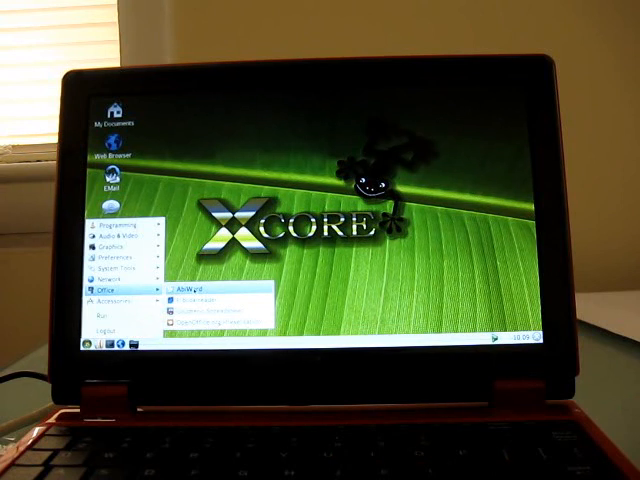
mouse_move(200, 315)
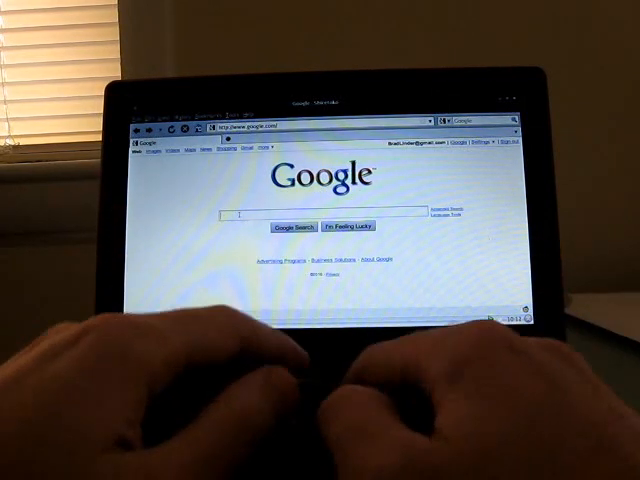
Search Google for 'liliputing'.
type("liliputing")
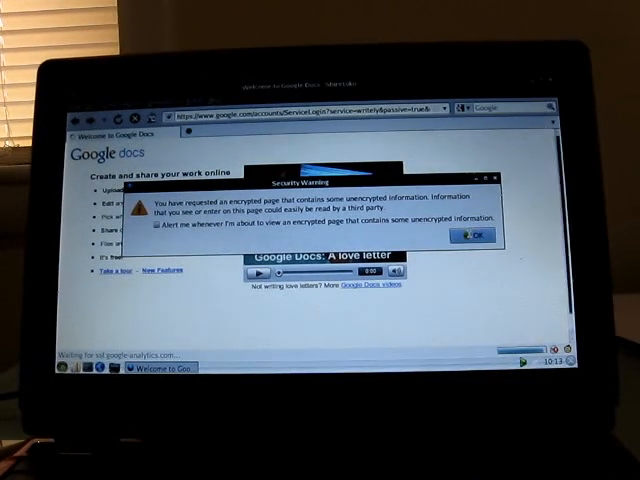
Dismiss the Security Warning about unencrypted content on Google Docs.
left_click(475, 234)
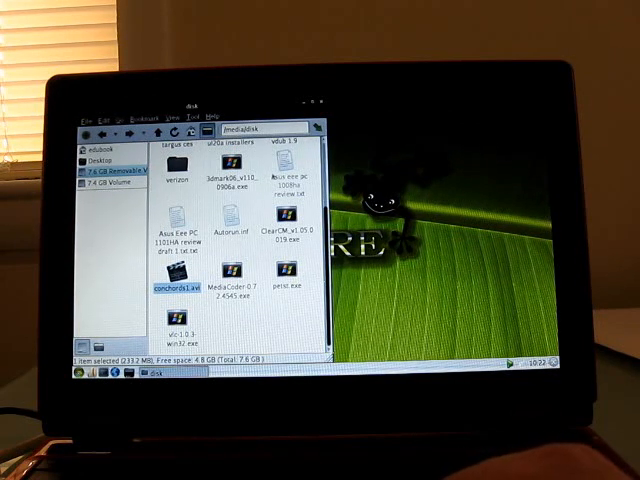
Open conchords1.avi from the /media/disk folder.
double_click(173, 282)
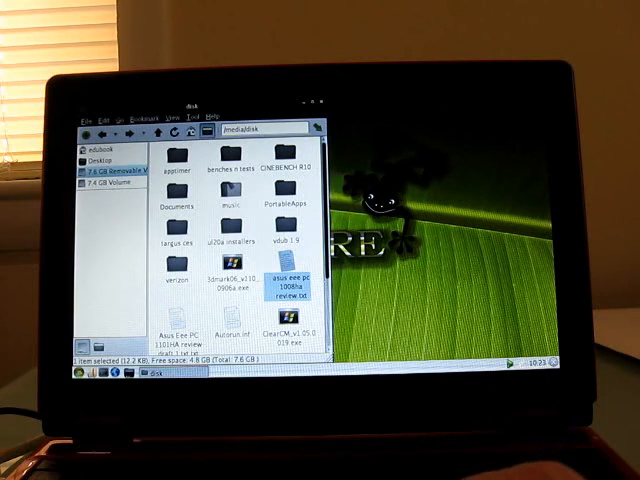
Open the 'benches n tests' folder and launch the 172.7 MB MVI_2216.AVI clip.
left_click(224, 200)
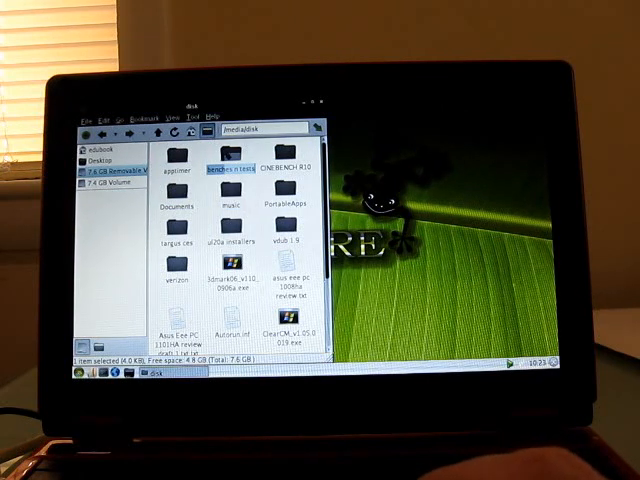
double_click(221, 162)
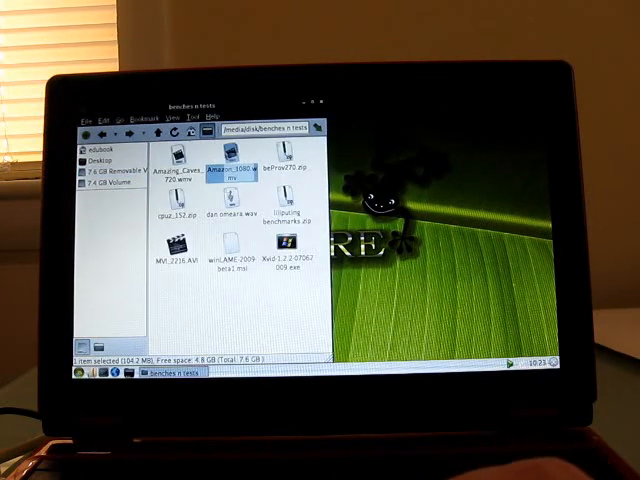
left_click(225, 215)
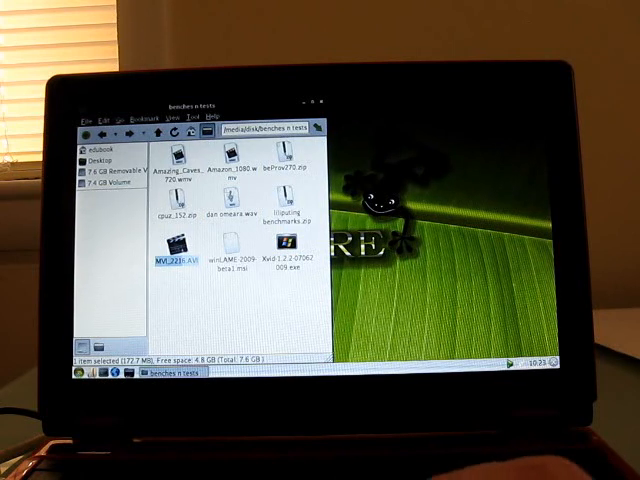
double_click(178, 245)
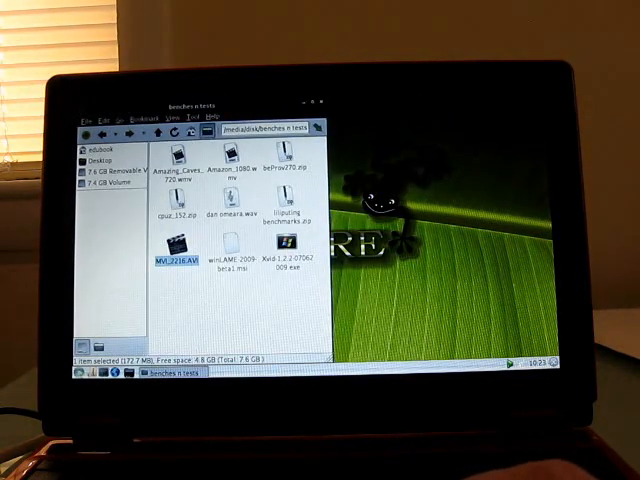
left_click(80, 378)
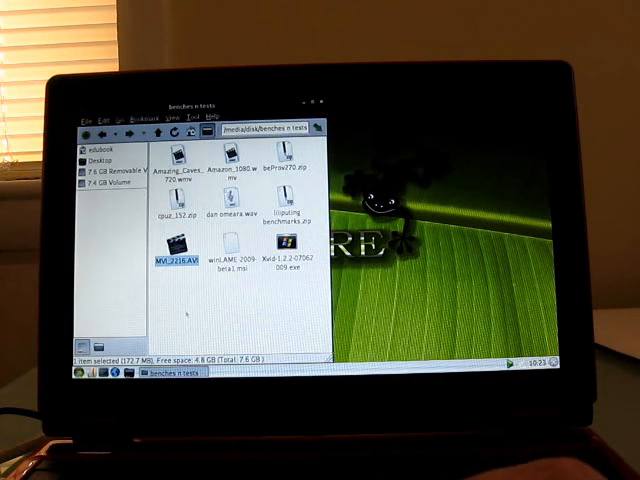
Launch SMPlayer over the file manager to show its welcome screen.
double_click(175, 248)
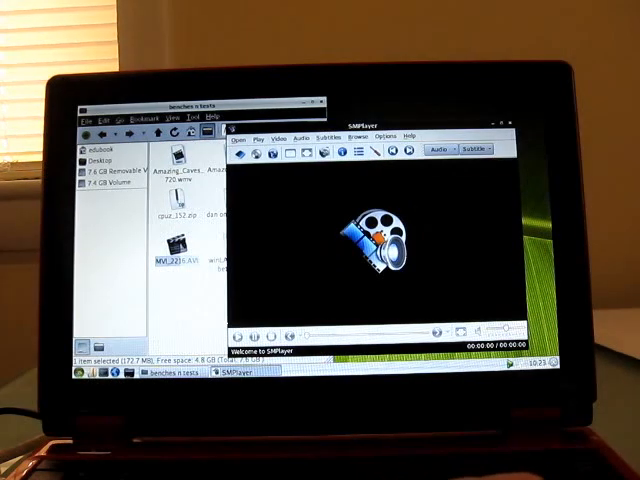